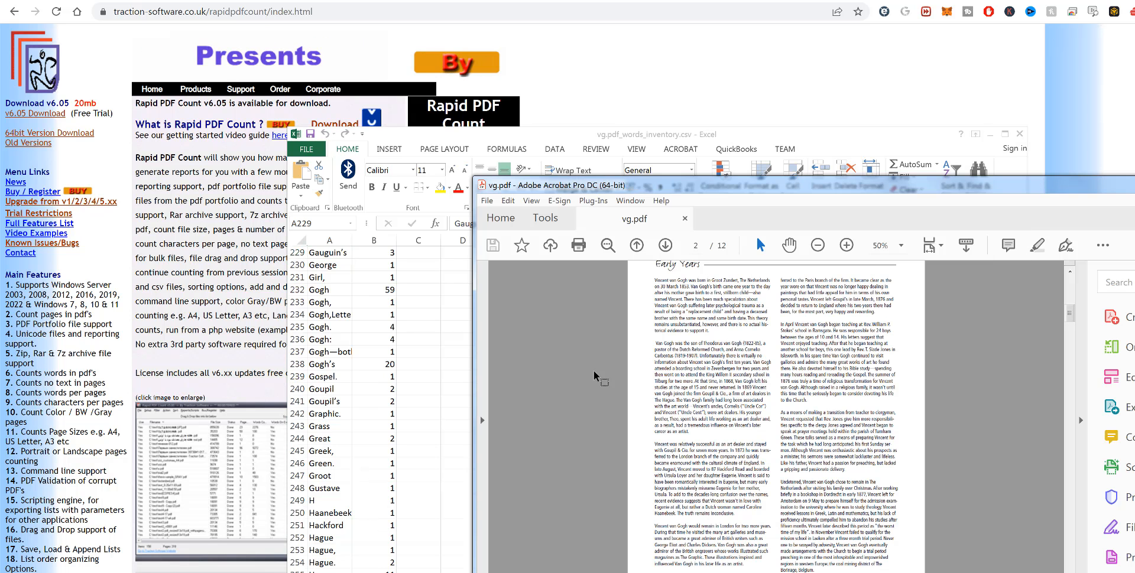
Continue the InstallShield maintenance with Modify selected and launch Rapid PDF Count
scroll("down", 3)
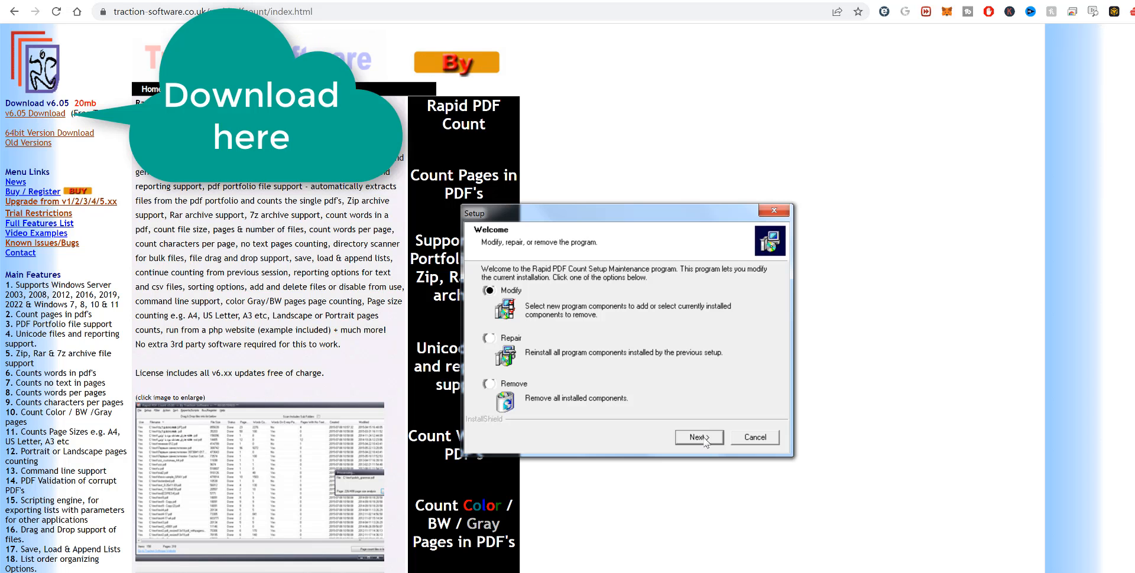
left_click(697, 437)
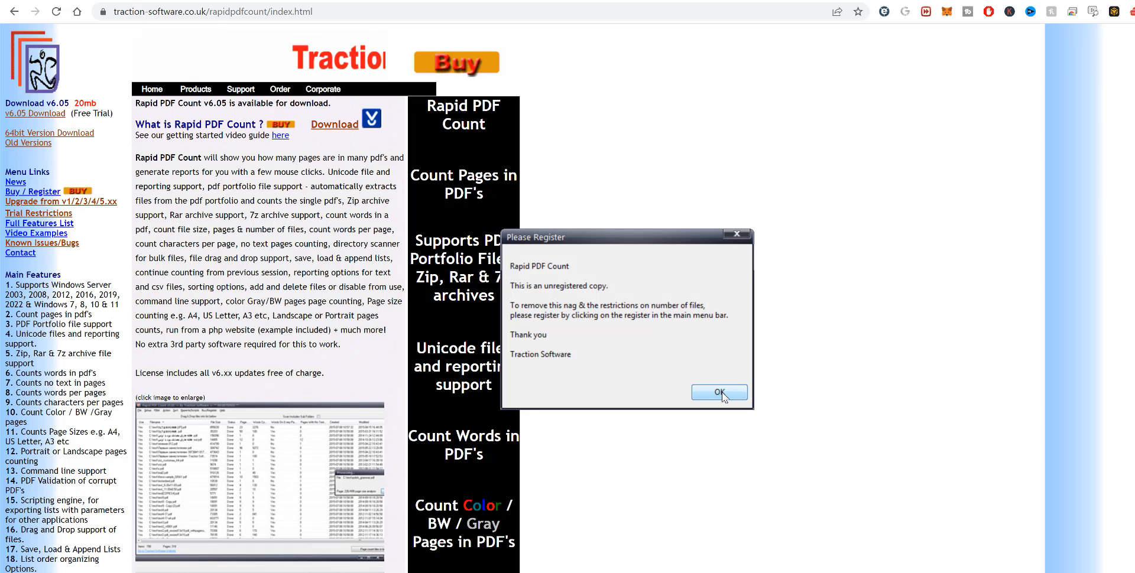
Dismiss the nag, page-count Apple15.pdf and vg.pdf (17 pages total), then bring up Options
left_click(717, 393)
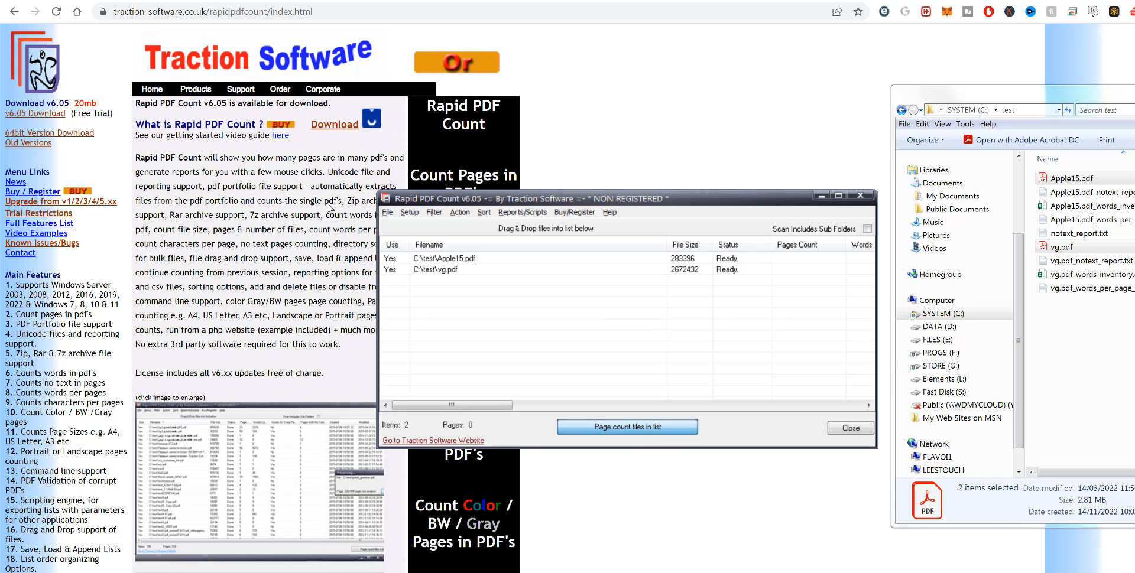
left_click(626, 427)
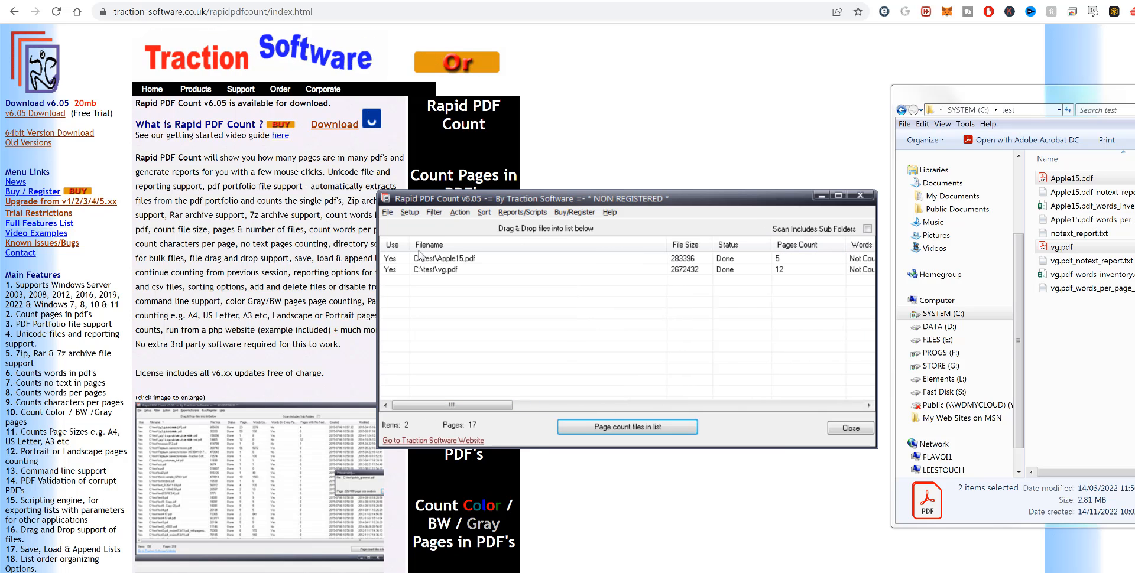
left_click(408, 212)
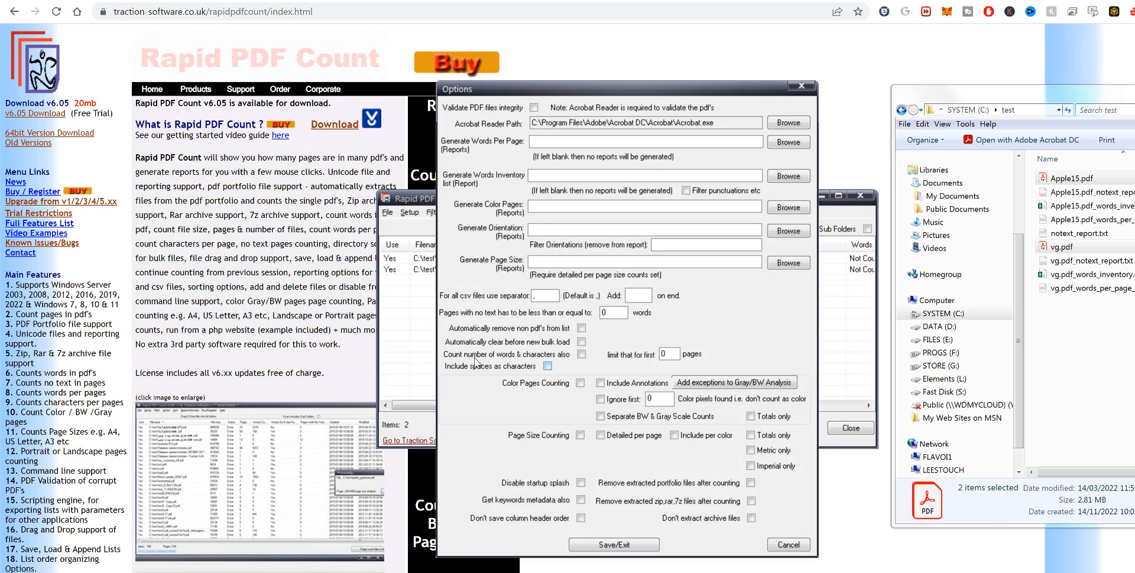
Enable 'Count number of words & characters also' and set the report folder to C:\test
left_click(580, 355)
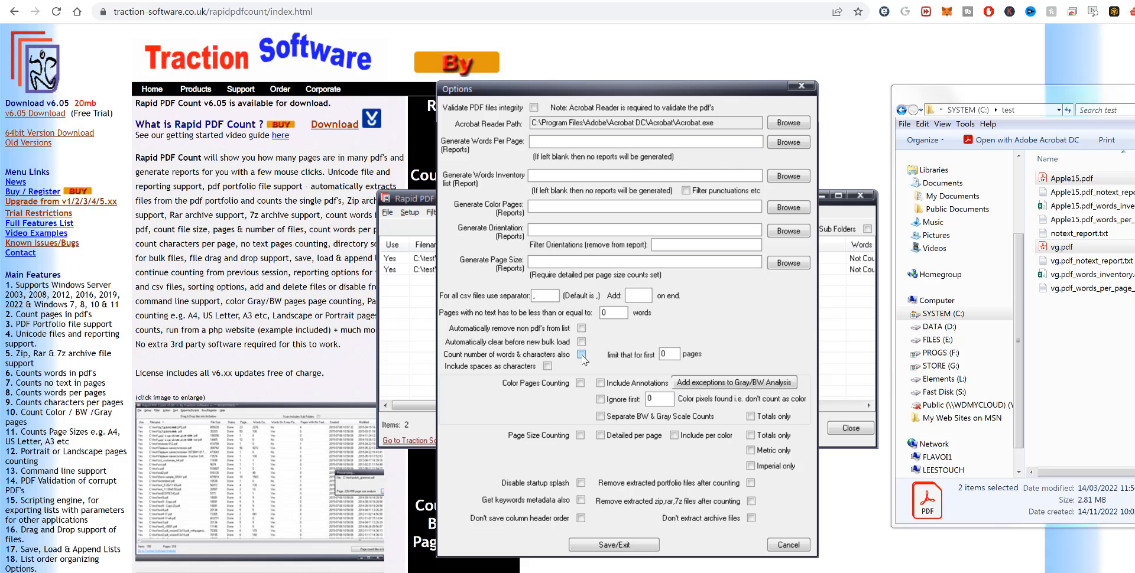
left_click(580, 355)
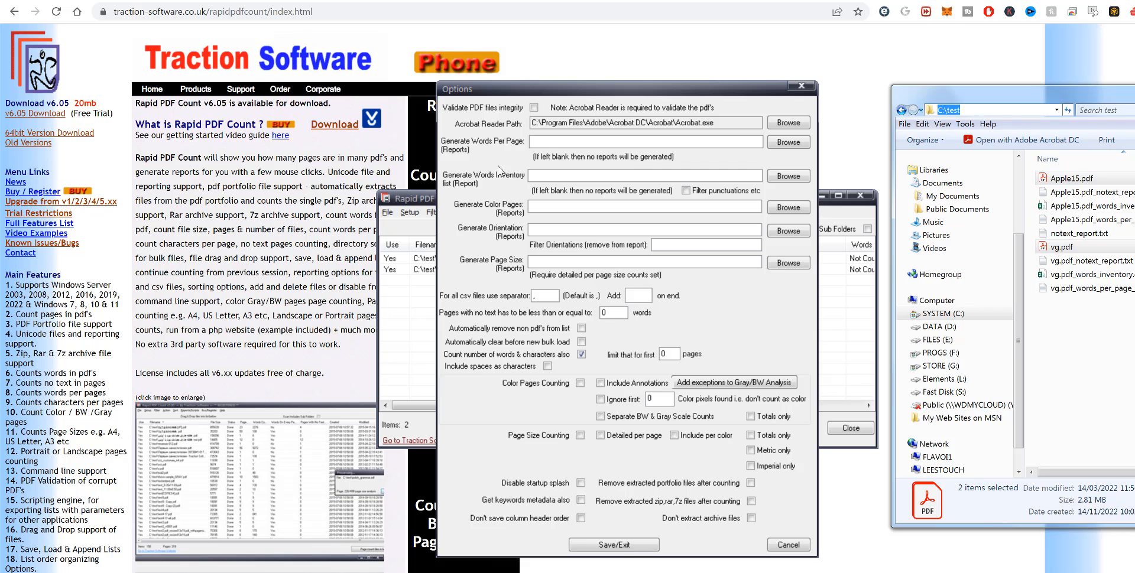
type("C:\\test")
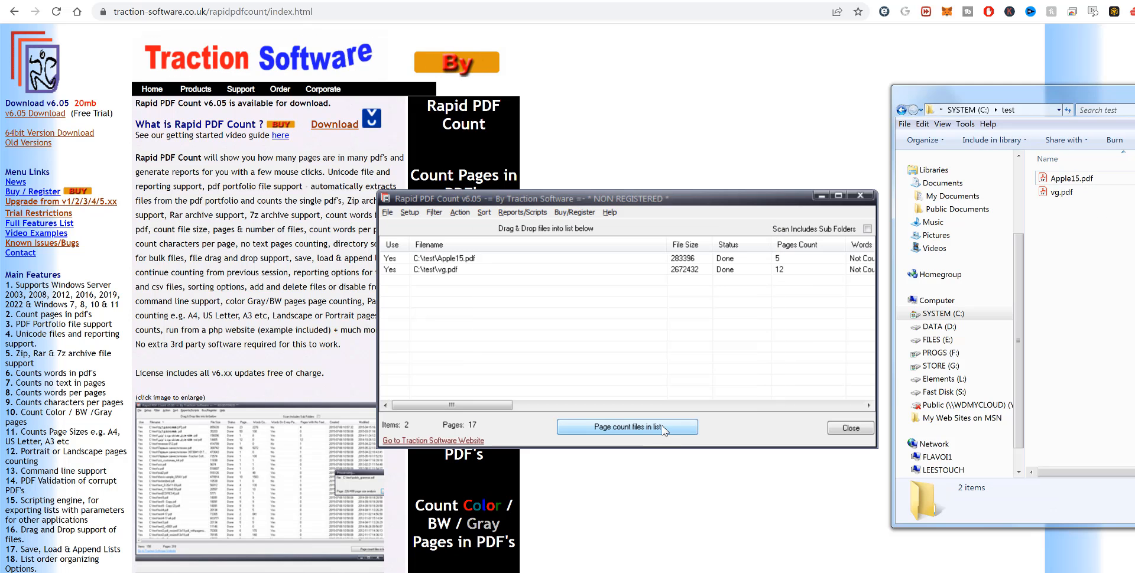
Recount both PDFs with words (719 and 6195) and reveal the word columns in the list
left_click(627, 427)
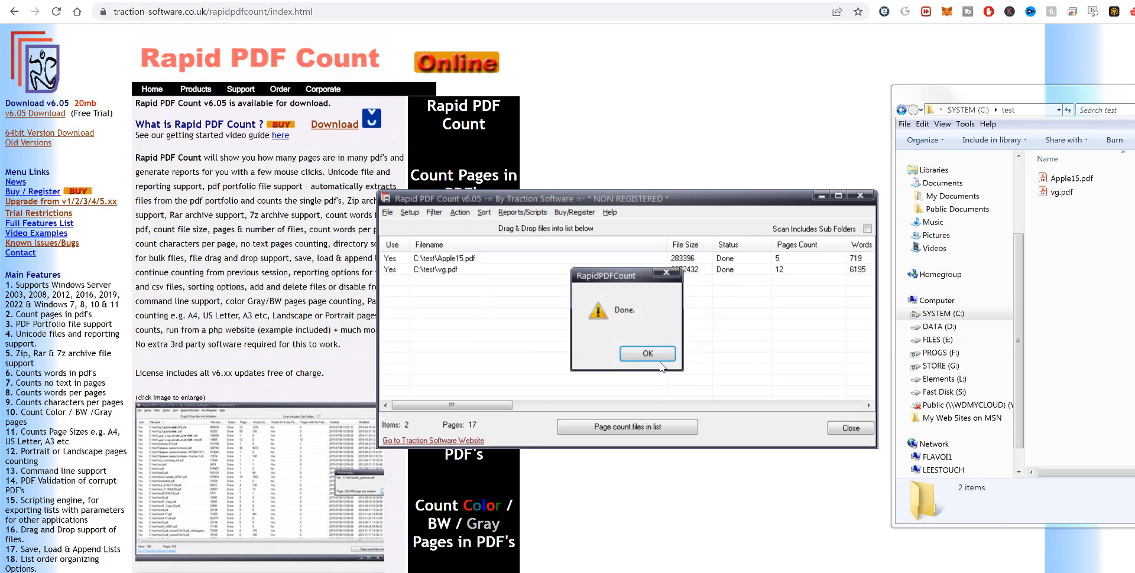
left_click(647, 354)
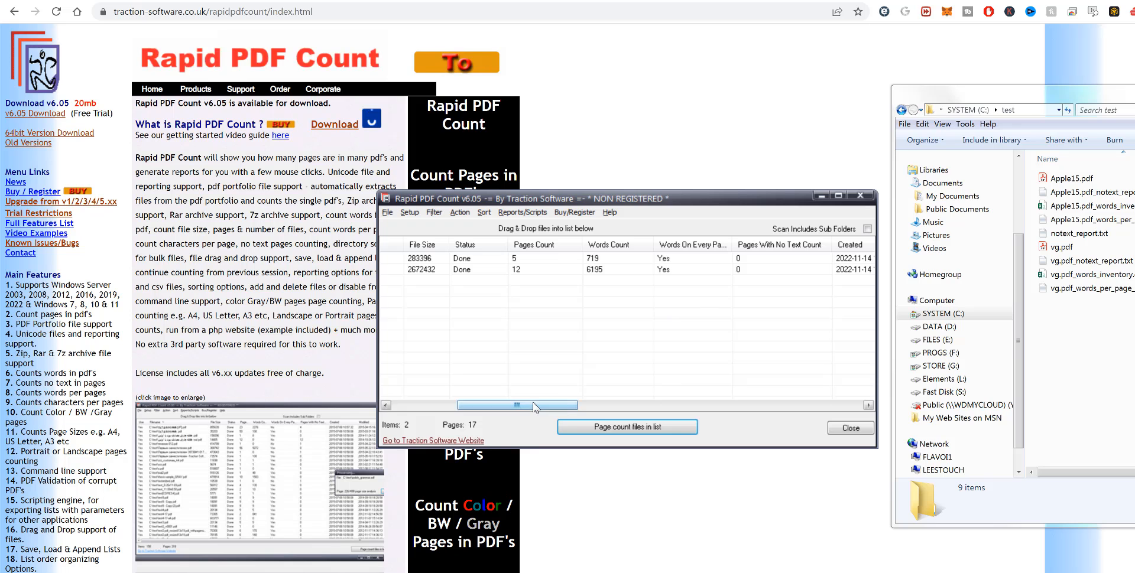
left_click_drag(536, 404, 445, 406)
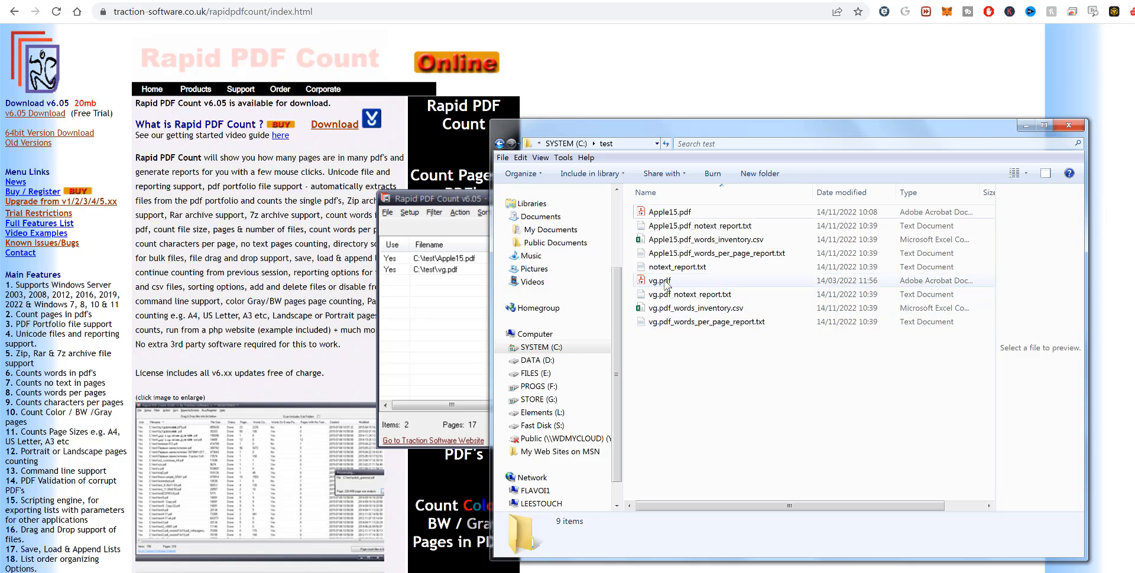
View vg.pdf, its words-per-page report, and vg.pdf_words_inventory.csv in Excel
double_click(658, 282)
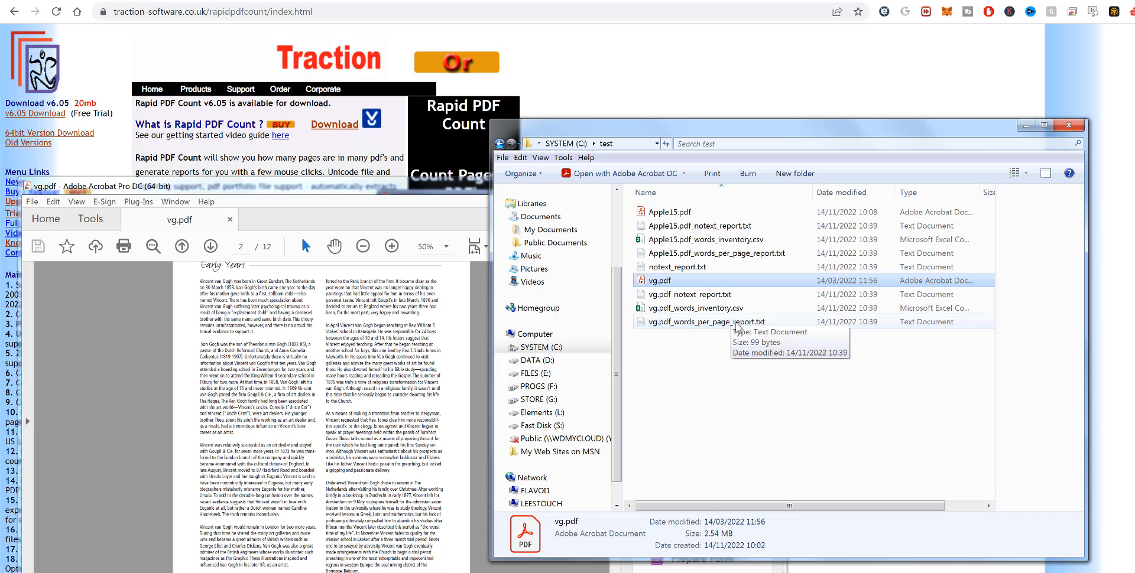
left_click(704, 322)
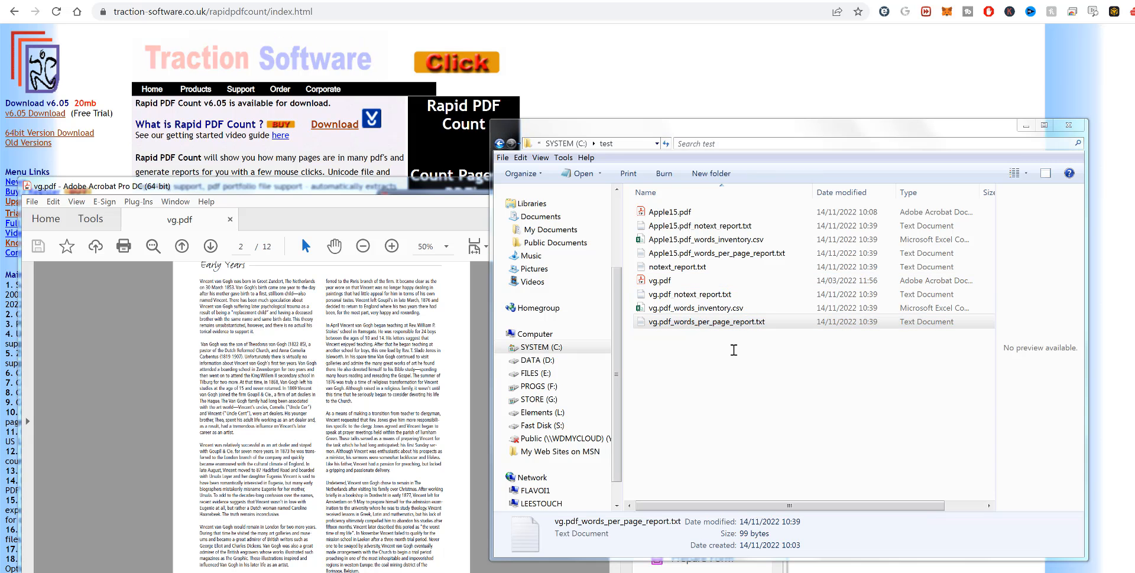
double_click(704, 322)
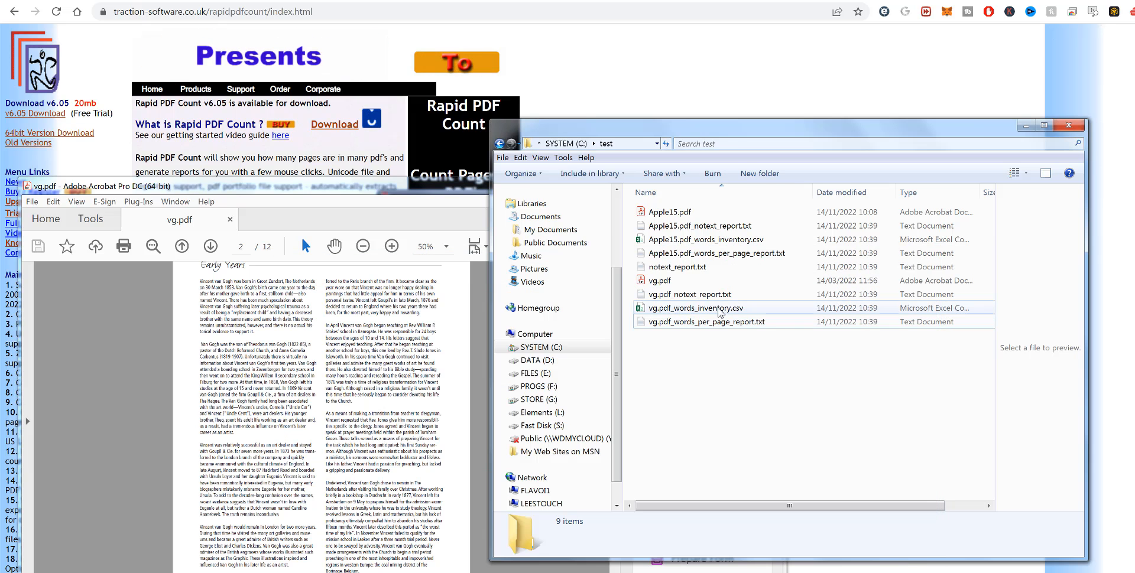
double_click(697, 308)
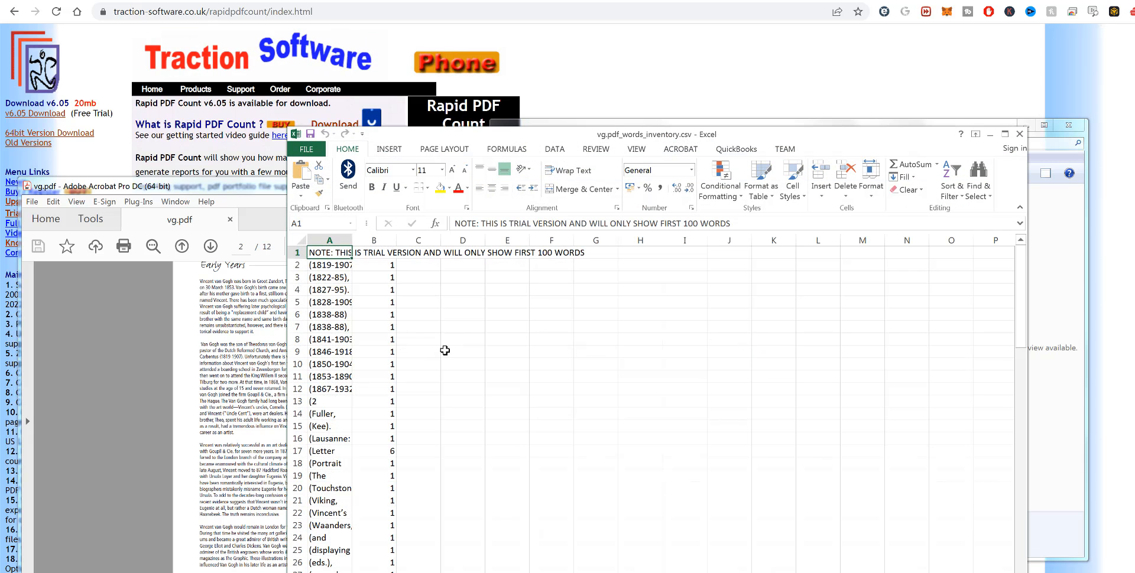
Look through the trial-limited inventory CSV, close Excel, and rerun the count as registered
scroll("down", 3)
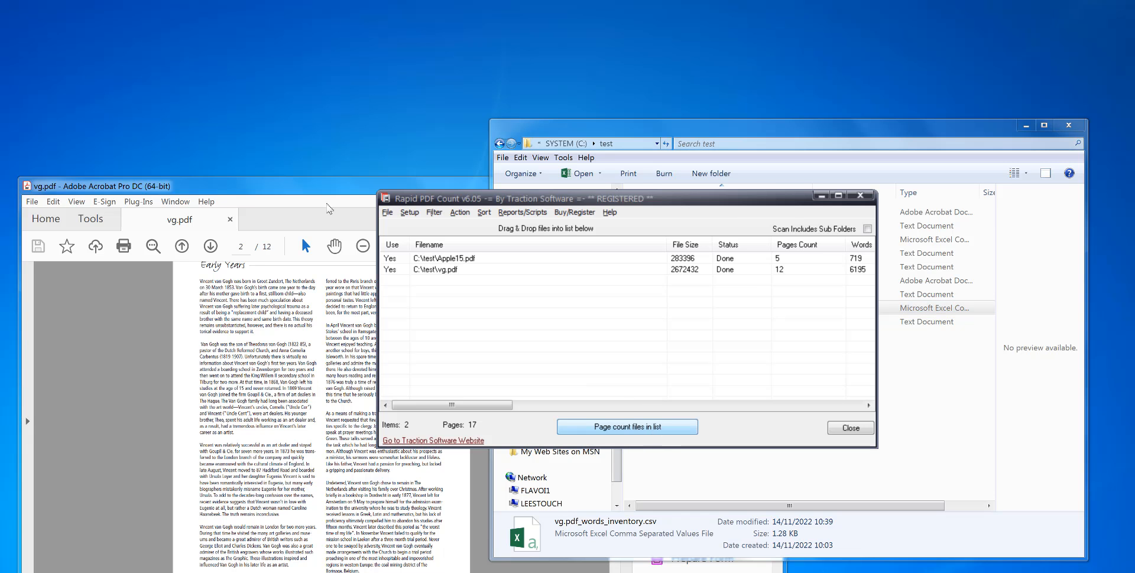
left_click(625, 427)
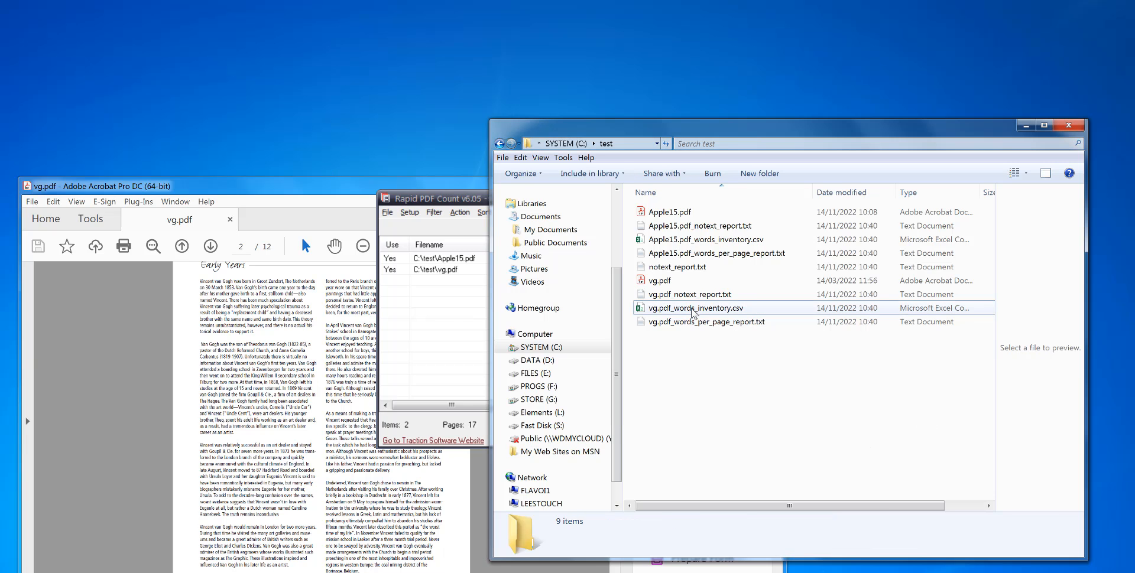
Reopen the regenerated vg.pdf_words_inventory.csv in Excel, now without the trial note
double_click(695, 308)
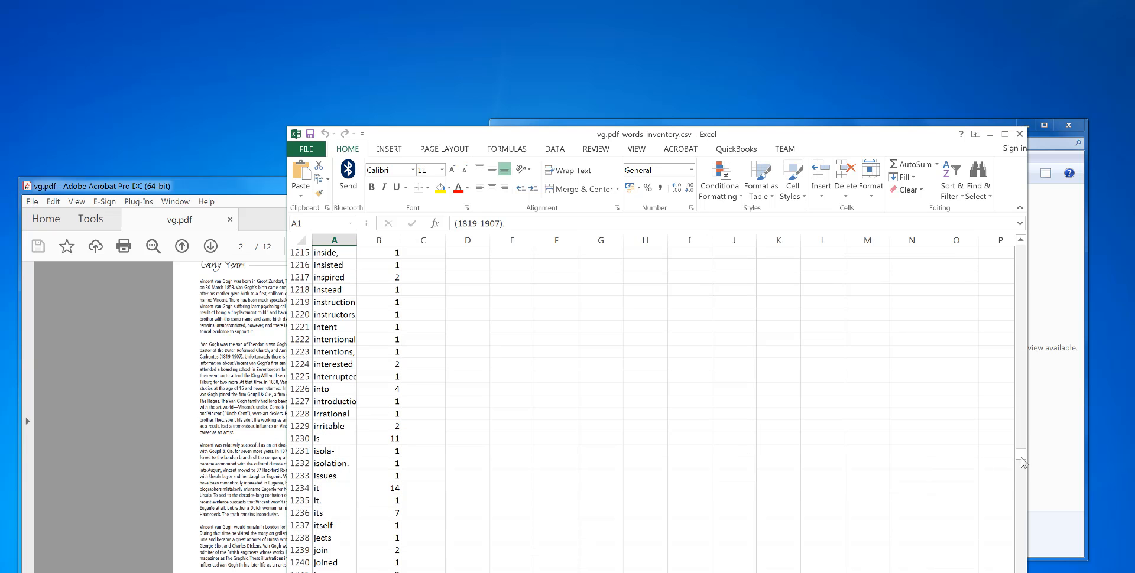
scroll("down", 3)
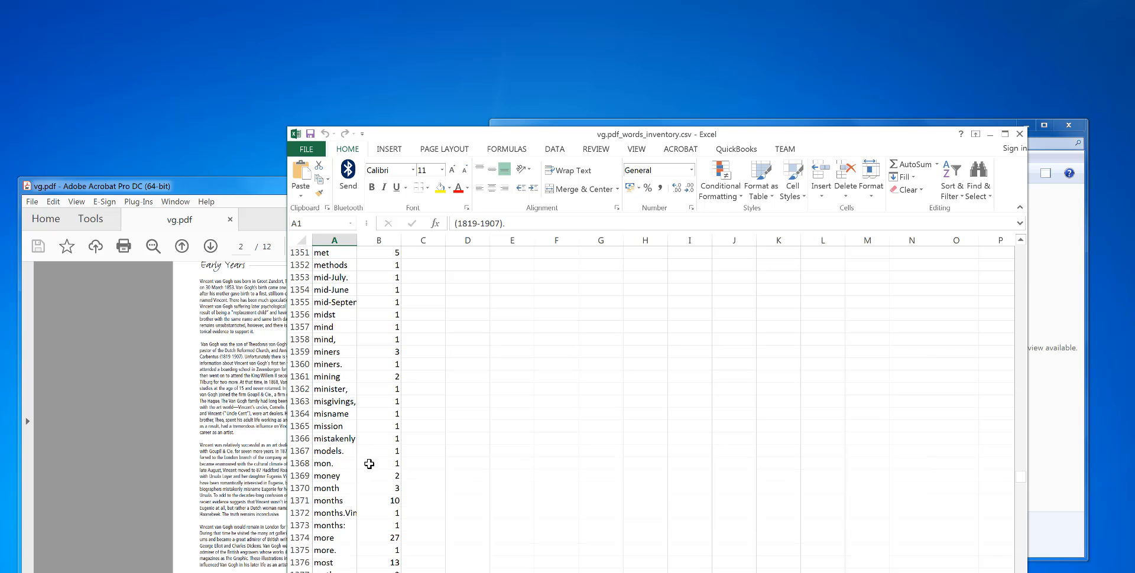
left_click(329, 500)
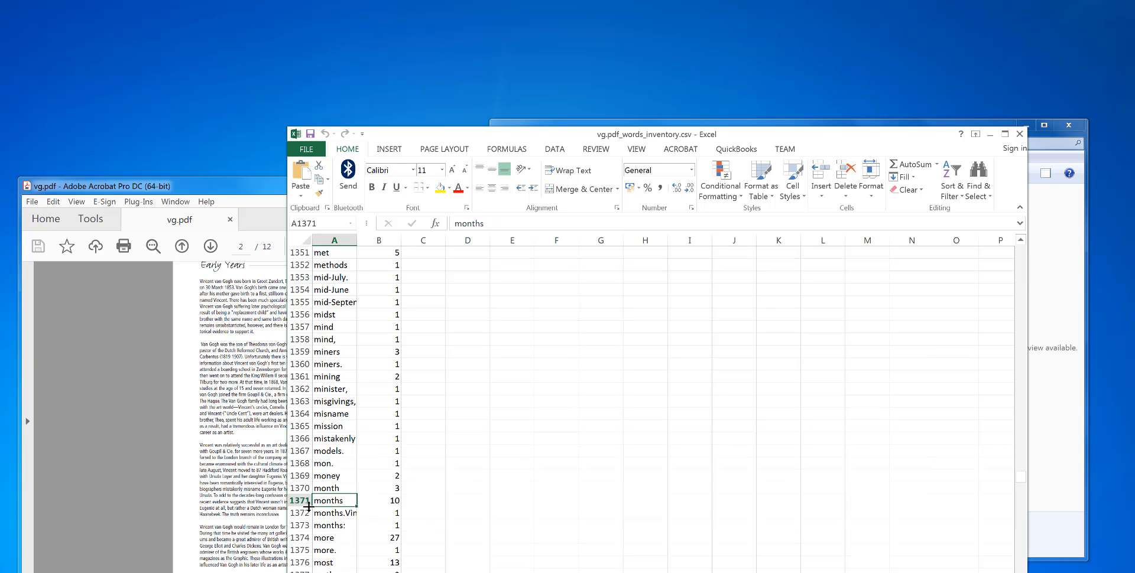